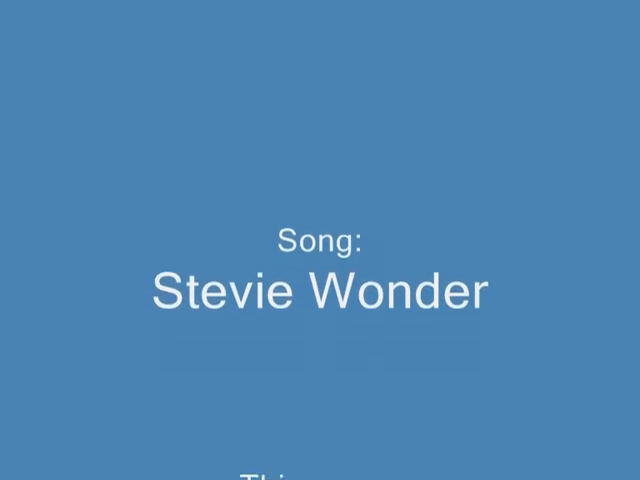
scroll(up, 3)
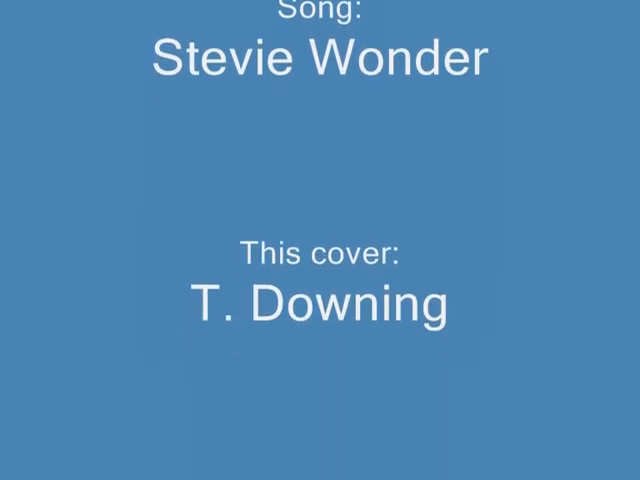